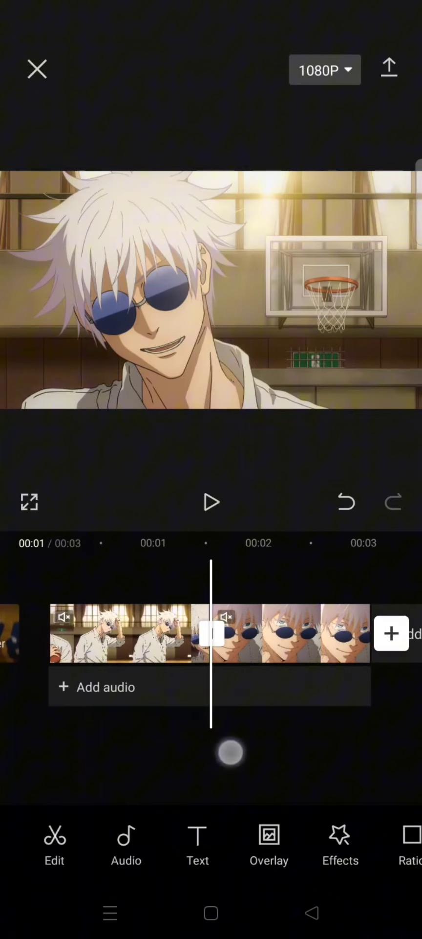
Apply a Swing Bottom in-animation of 0.5s to the second close-up anime clip.
click(293, 634)
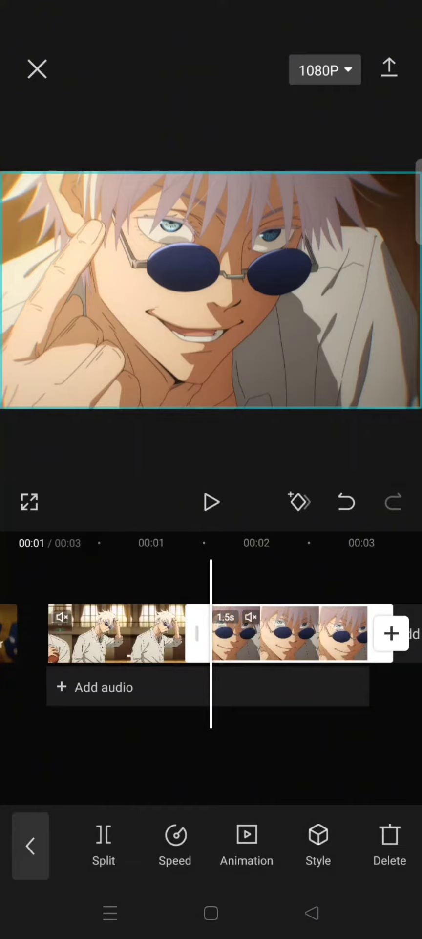
click(246, 844)
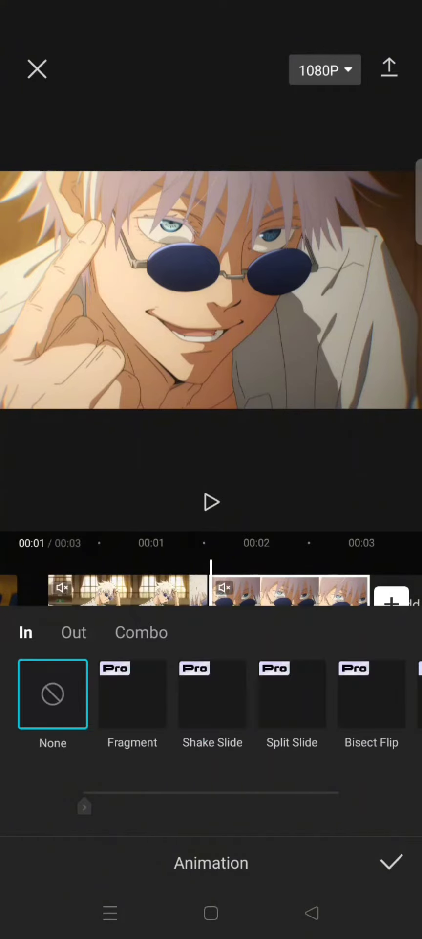
scroll(left, 3)
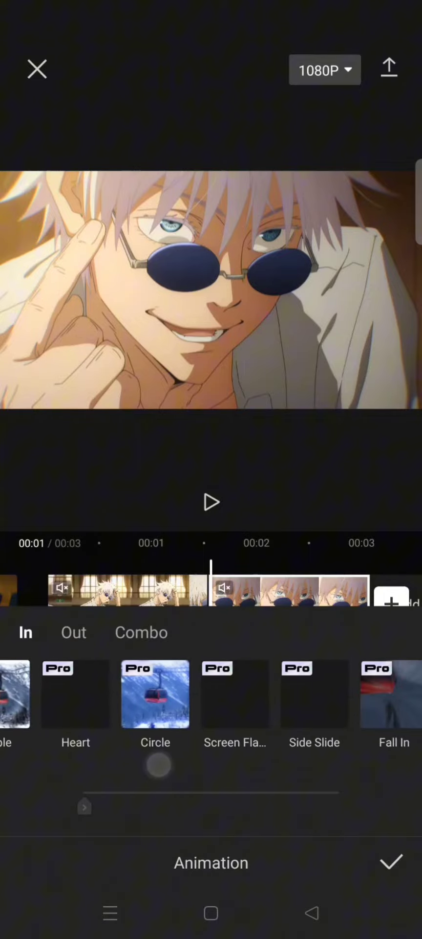
scroll(left, 3)
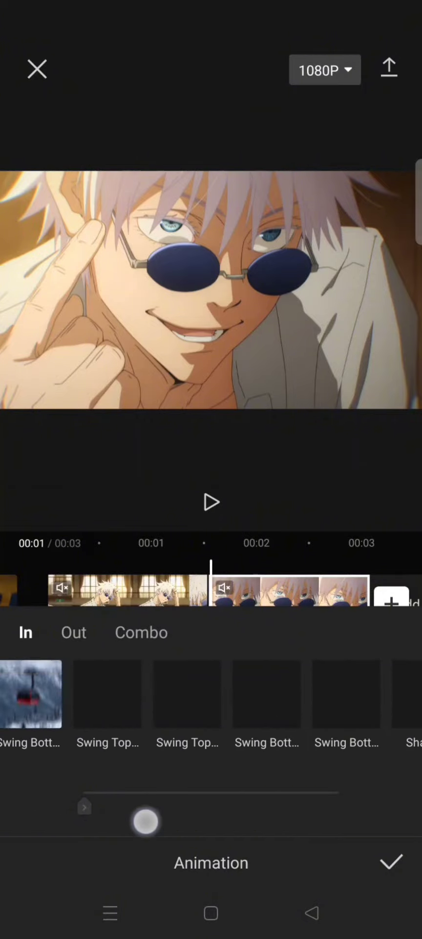
click(211, 694)
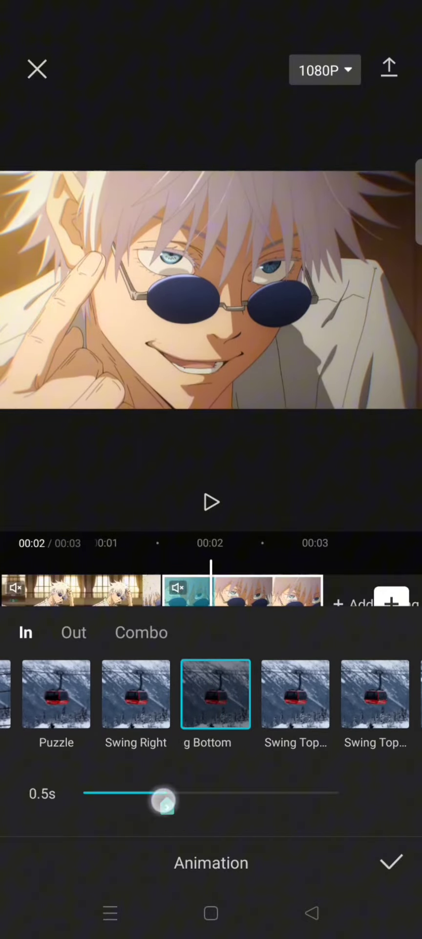
drag(165, 802, 131, 802)
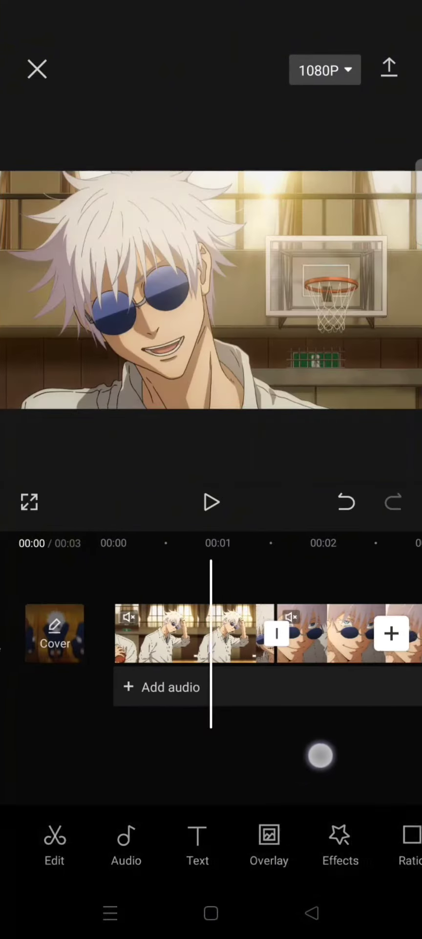
Add a Nightclub video effect with speed 50, intensity 100 and glow 40.
click(340, 844)
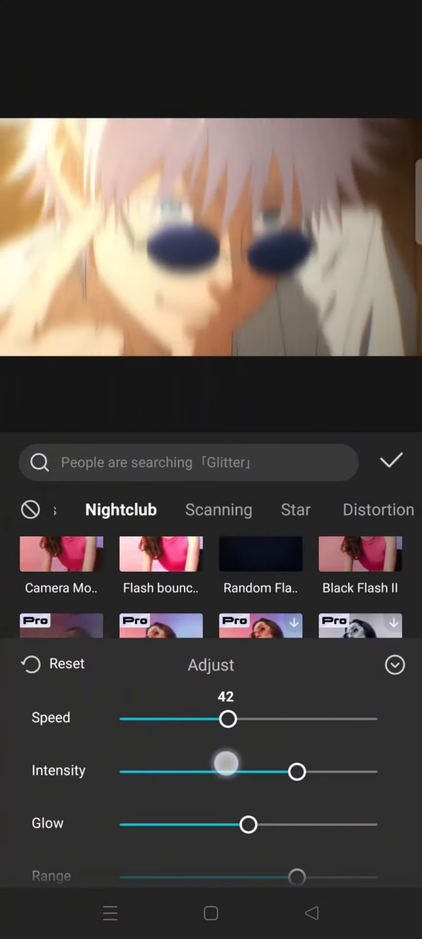
drag(226, 718, 245, 718)
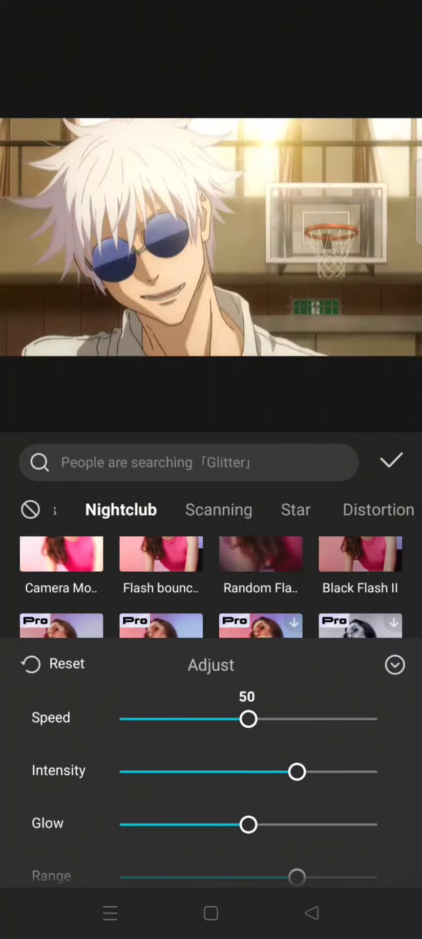
drag(297, 772, 376, 771)
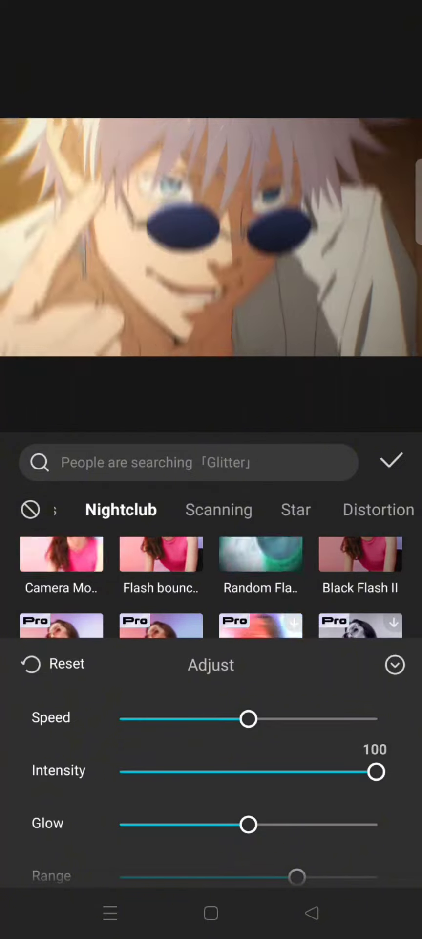
drag(249, 824, 230, 824)
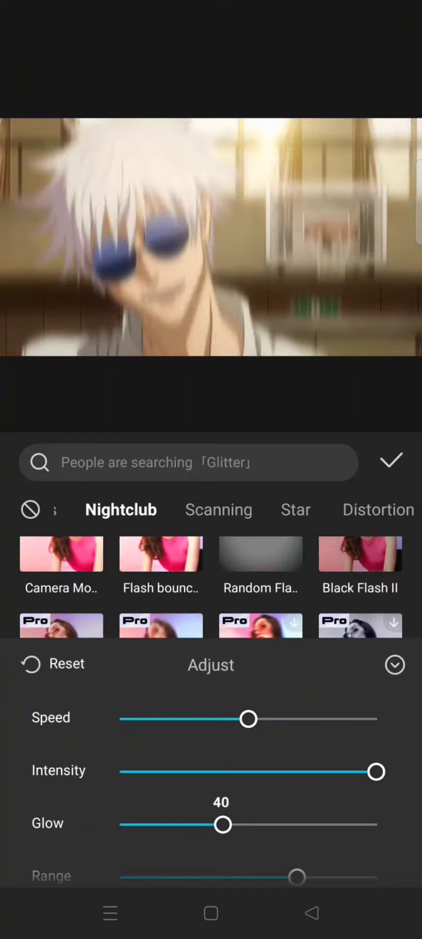
drag(300, 876, 388, 876)
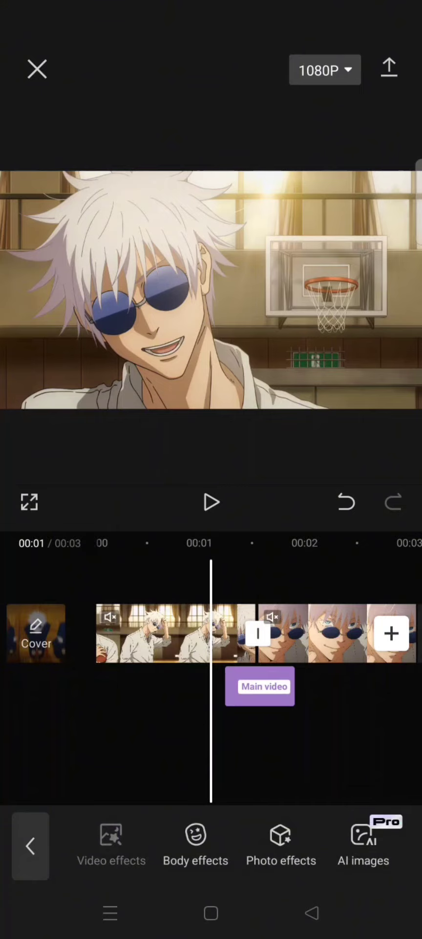
Layer a Longitudinal Jitter Nightclub effect on the main video and confirm its settings.
click(110, 844)
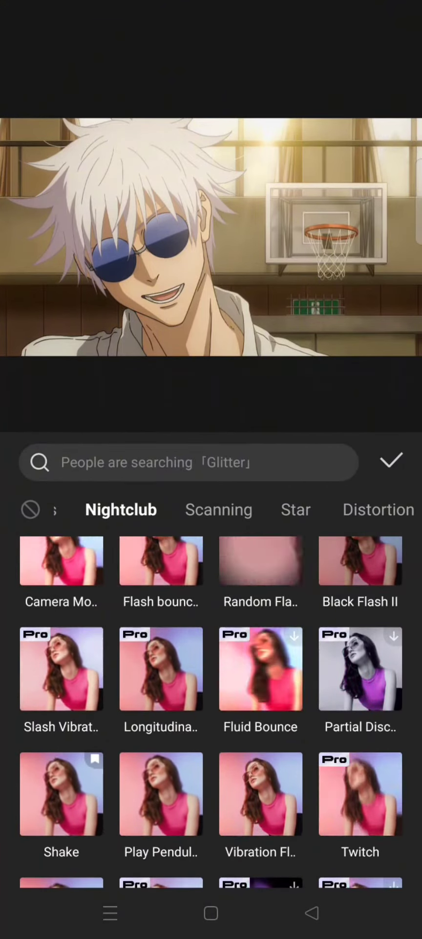
click(161, 669)
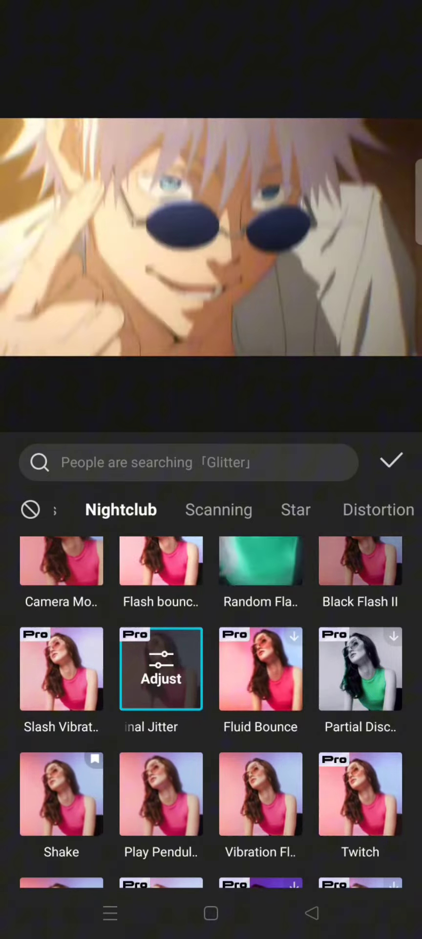
click(161, 678)
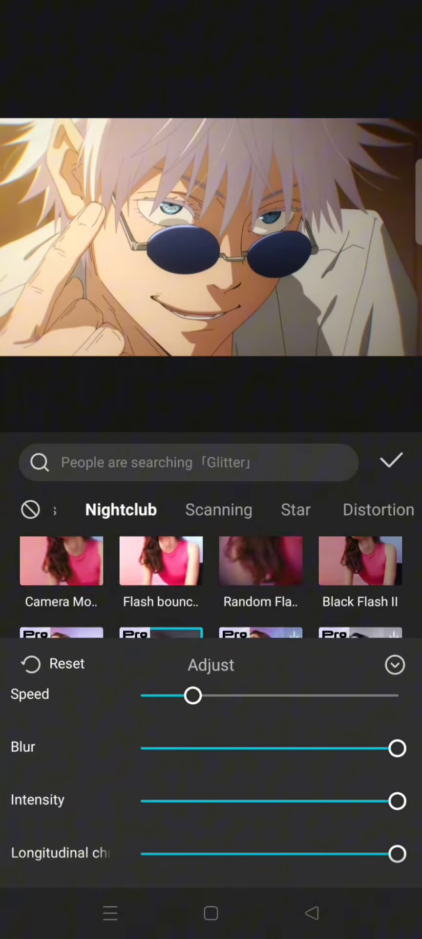
click(392, 461)
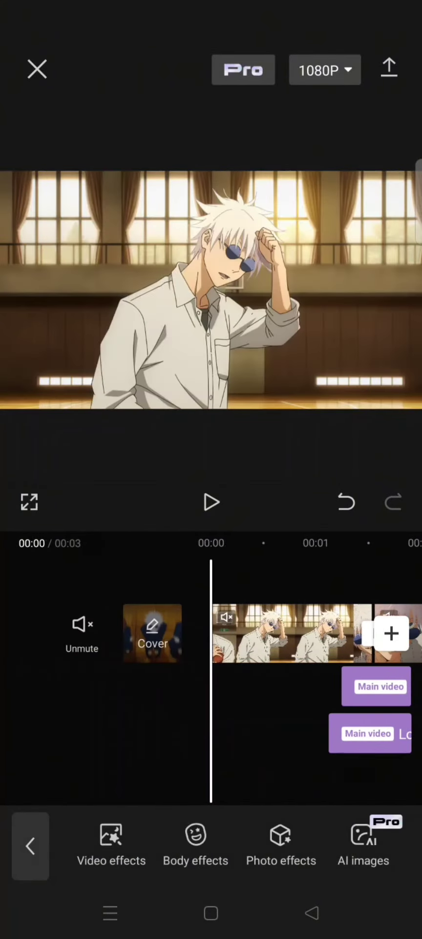
Preview the edit through the transition, then stop playback at the end.
click(211, 502)
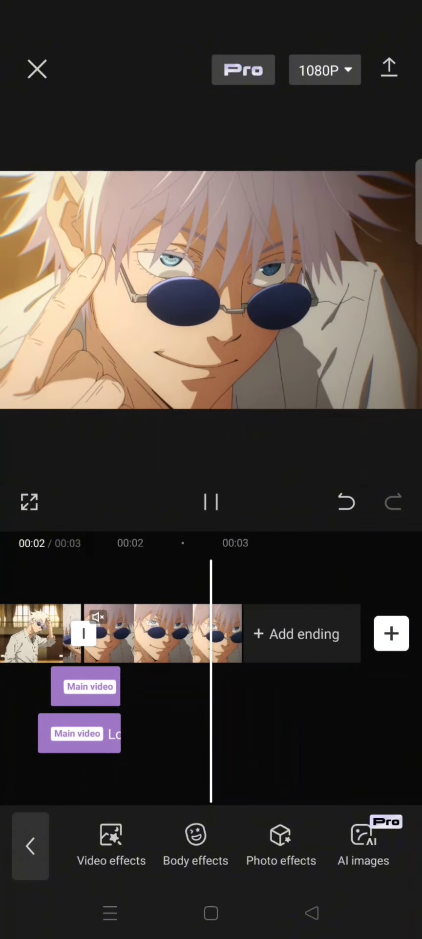
click(211, 501)
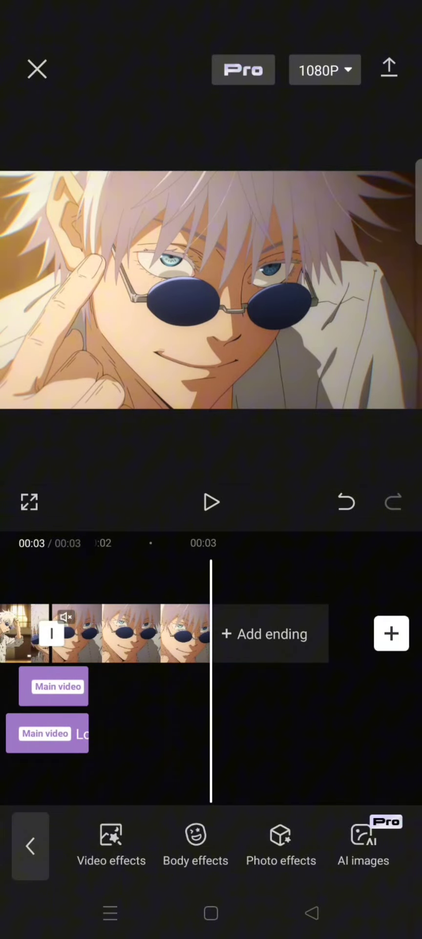